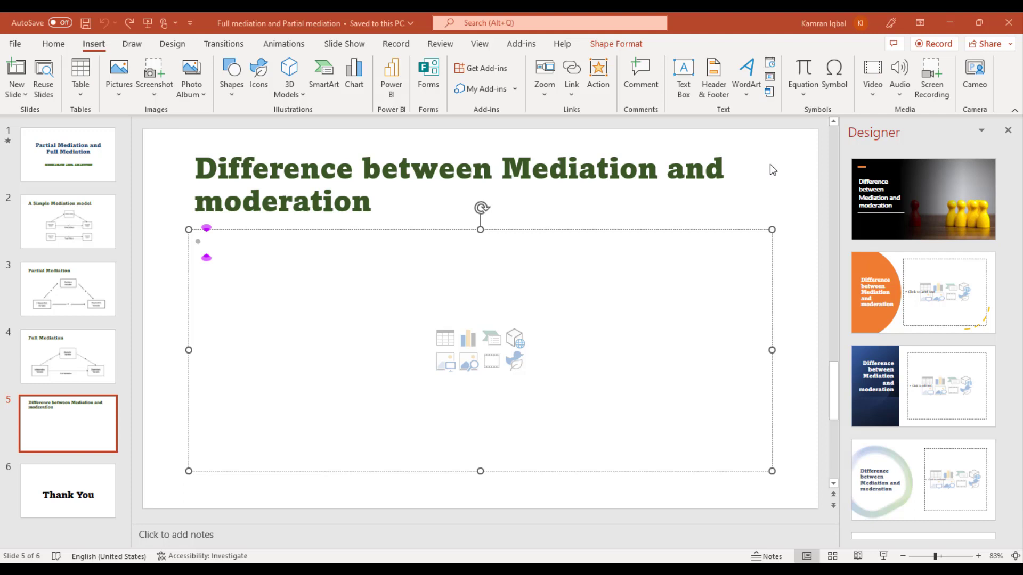
pyautogui.moveTo(682, 286)
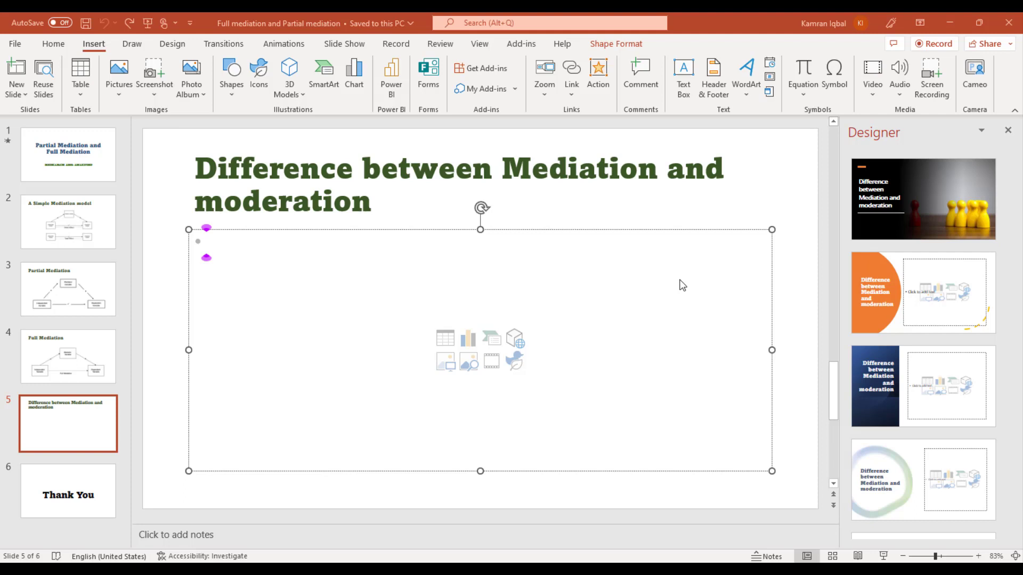
pyautogui.moveTo(613, 345)
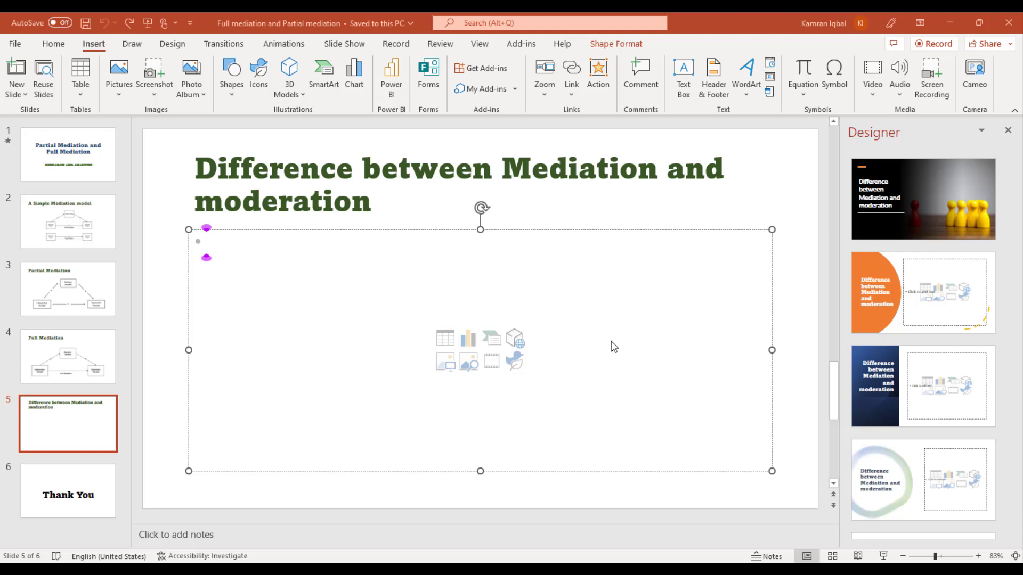
pyautogui.moveTo(418, 288)
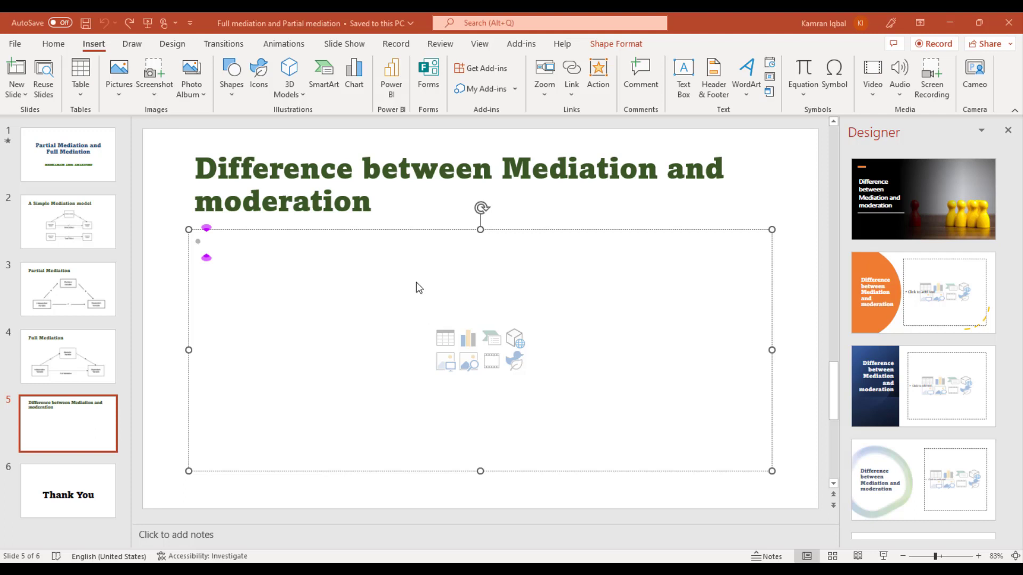
pyautogui.moveTo(278, 228)
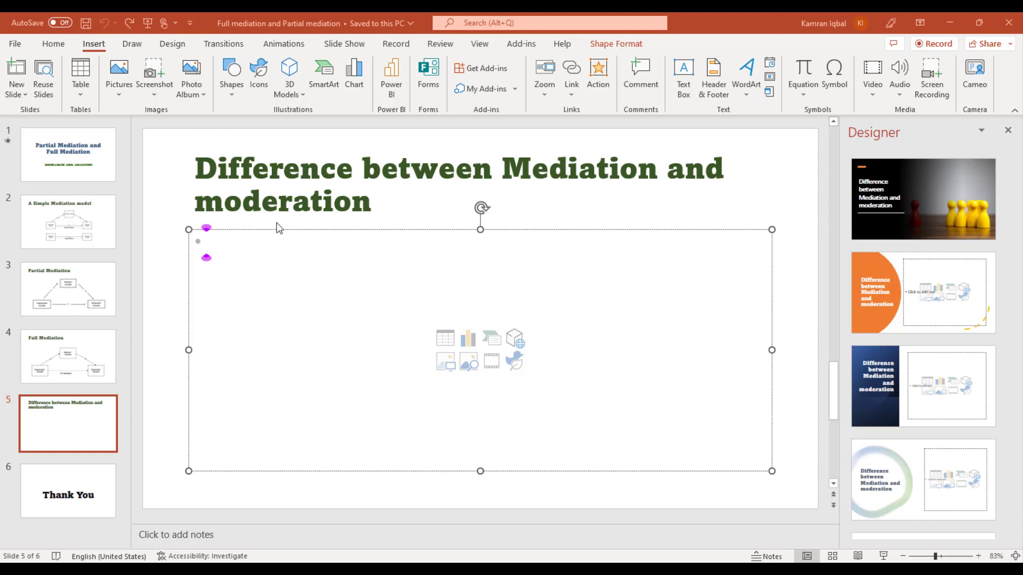
pyautogui.moveTo(499, 320)
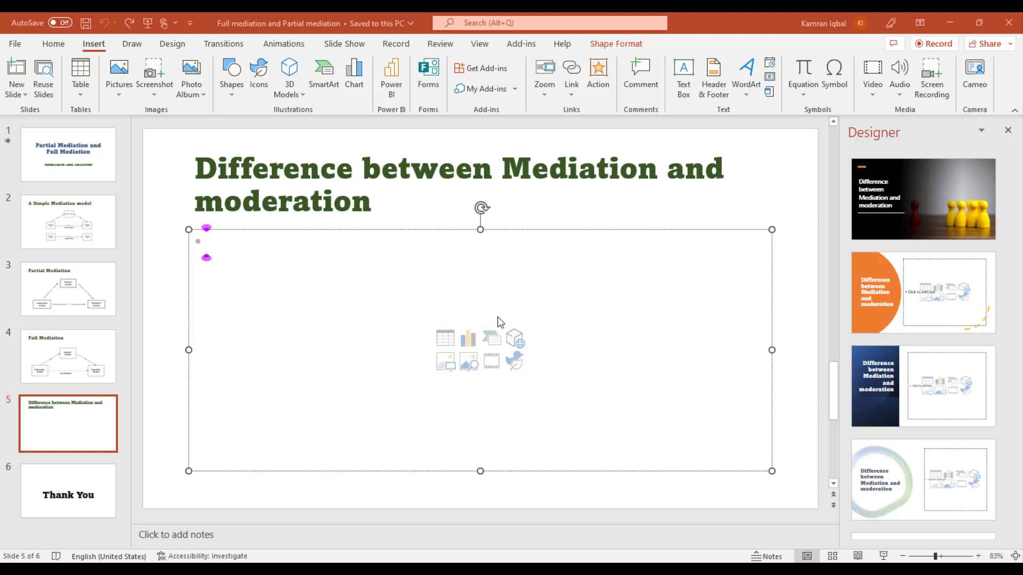
pyautogui.moveTo(457, 405)
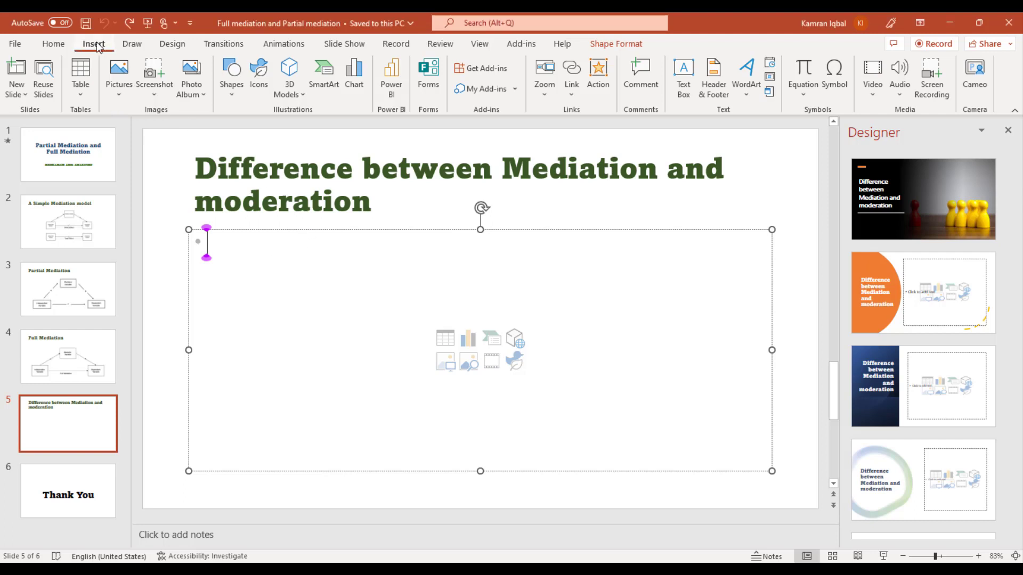
pyautogui.moveTo(796, 255)
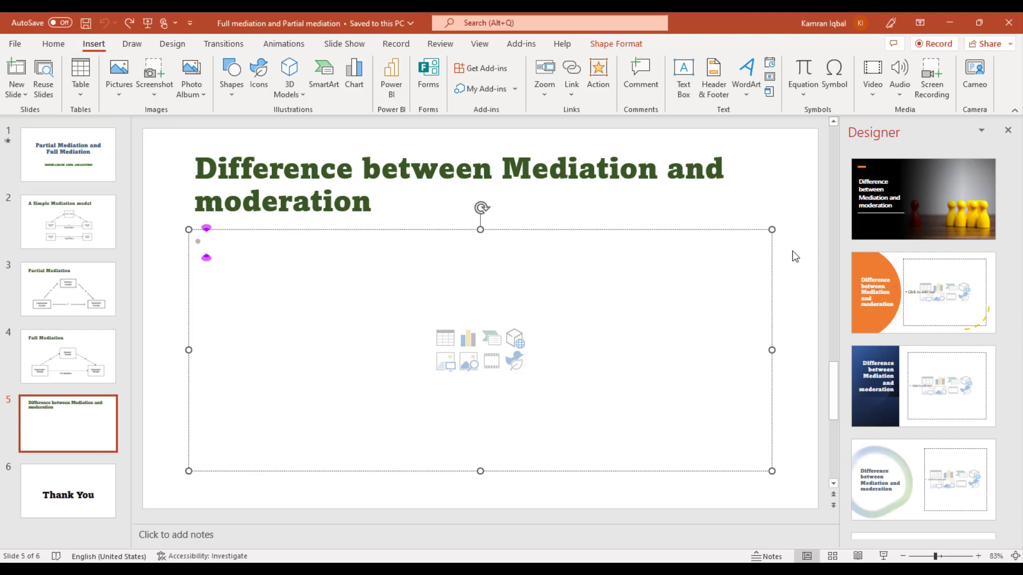
pyautogui.moveTo(872, 71)
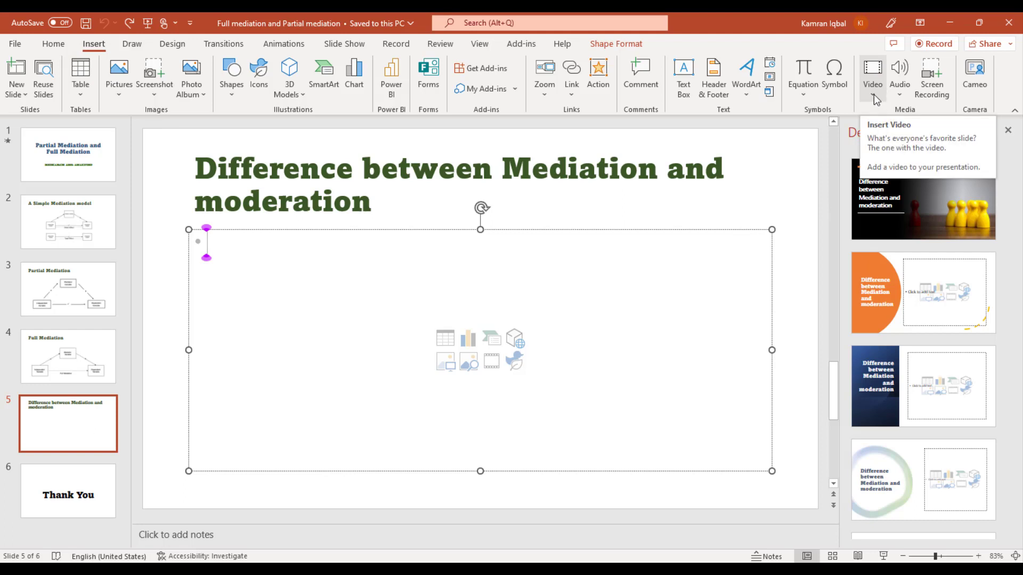
# - Choose to insert a video from this device, reaching the Downloads Video folder browser
pyautogui.click(872, 77)
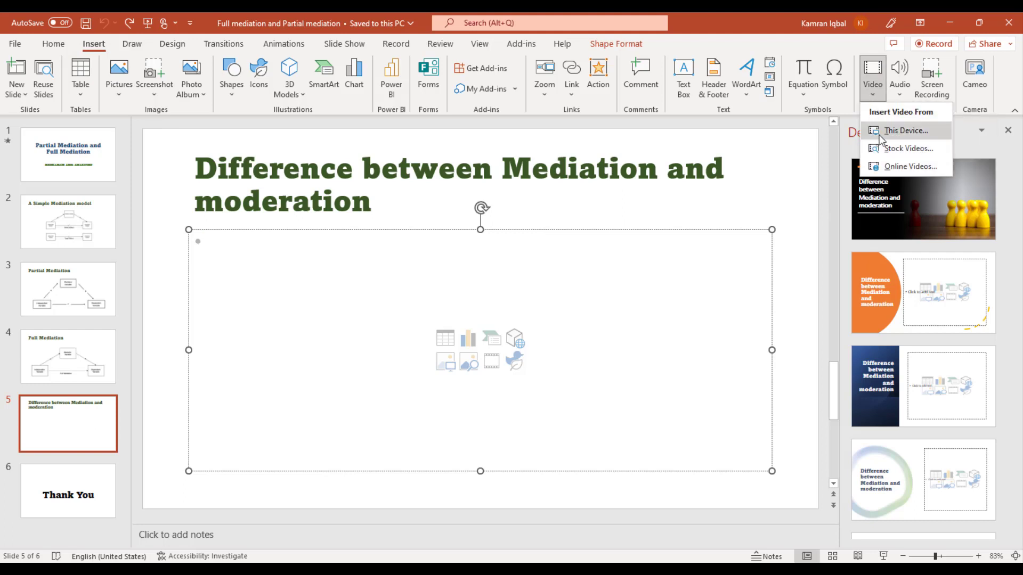
pyautogui.moveTo(906, 137)
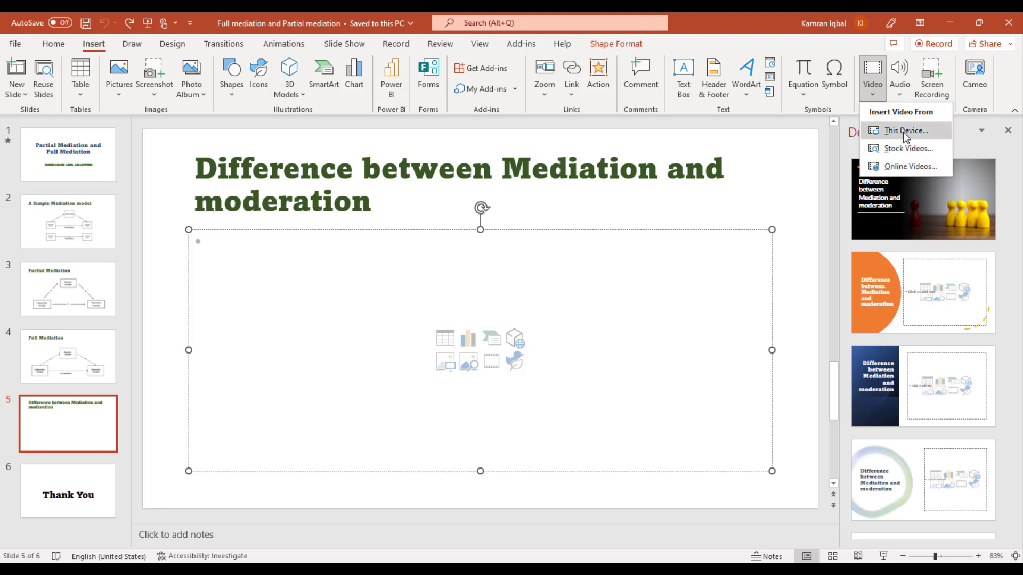
pyautogui.moveTo(905, 130)
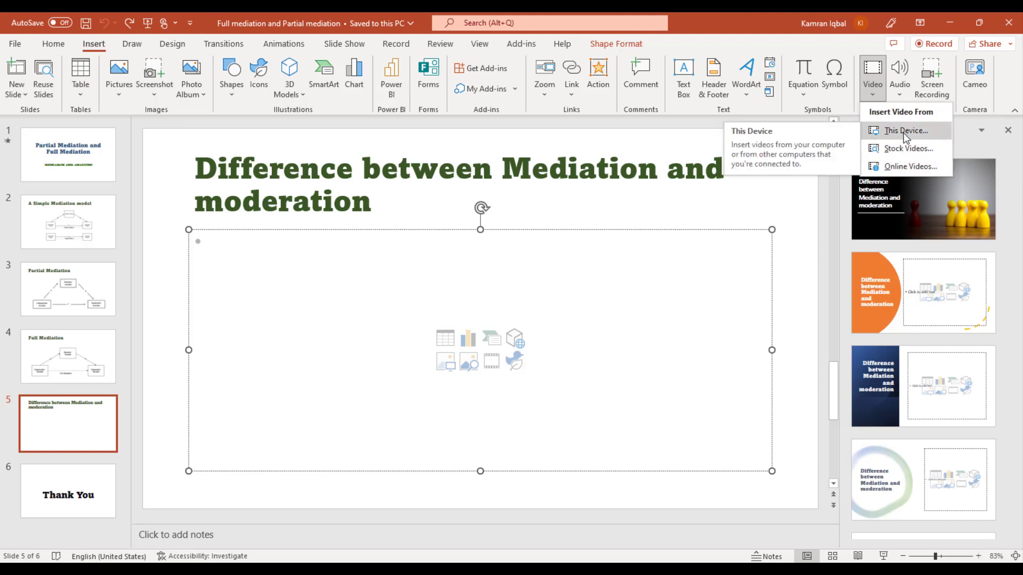
pyautogui.click(904, 130)
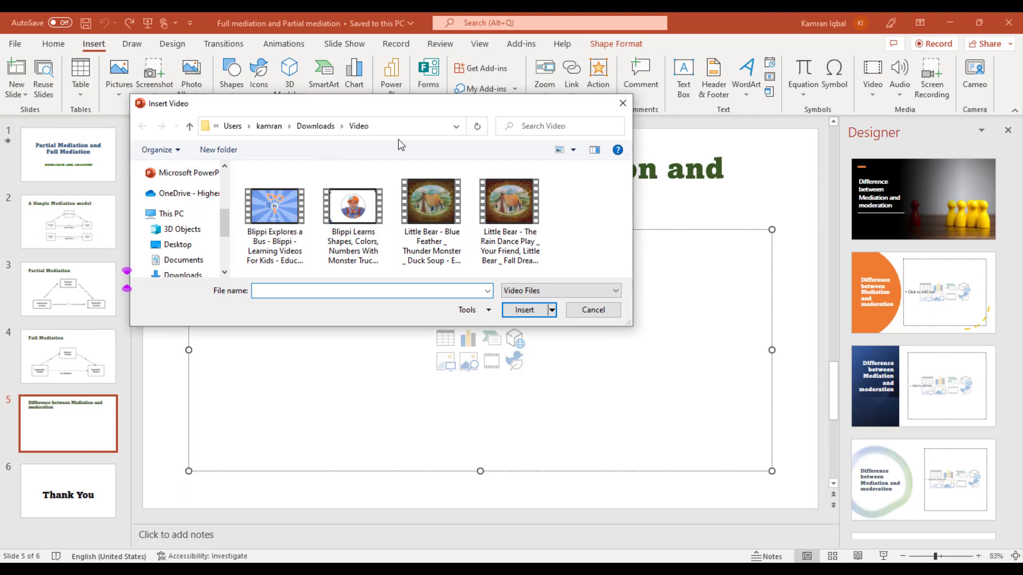
# - Insert the second Little Bear video file onto slide 5 below the title
pyautogui.click(430, 215)
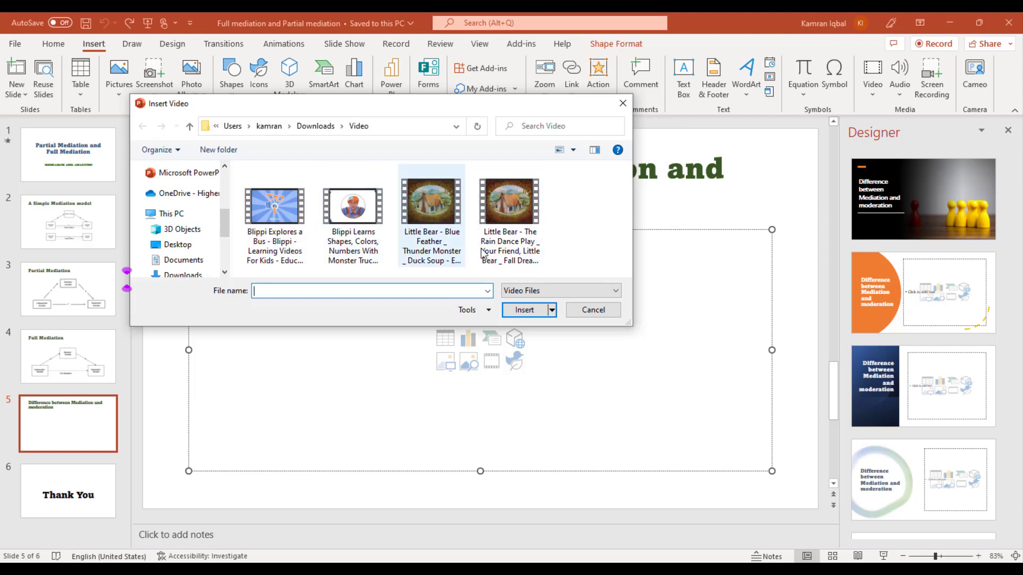
pyautogui.click(509, 205)
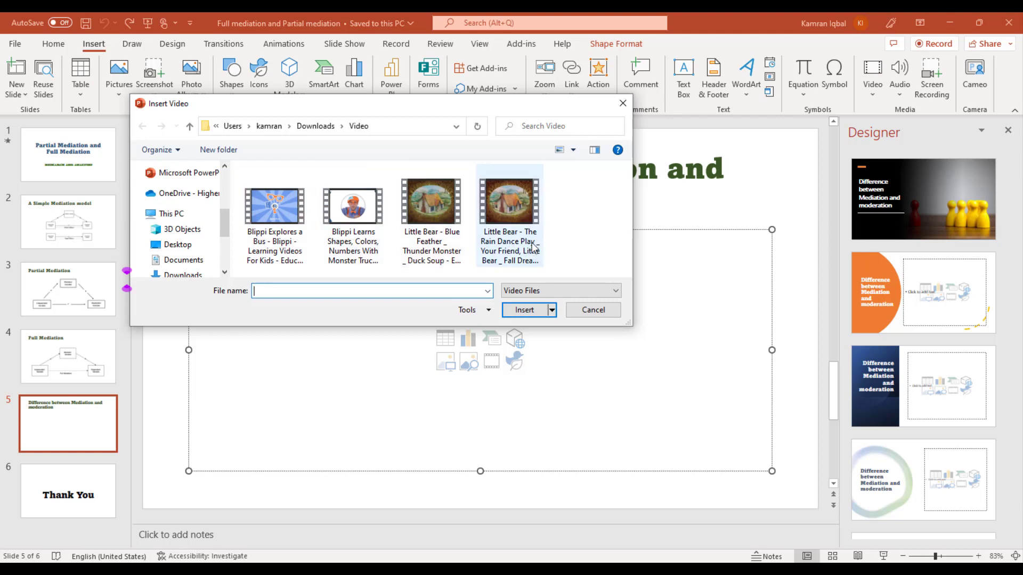
pyautogui.moveTo(513, 226)
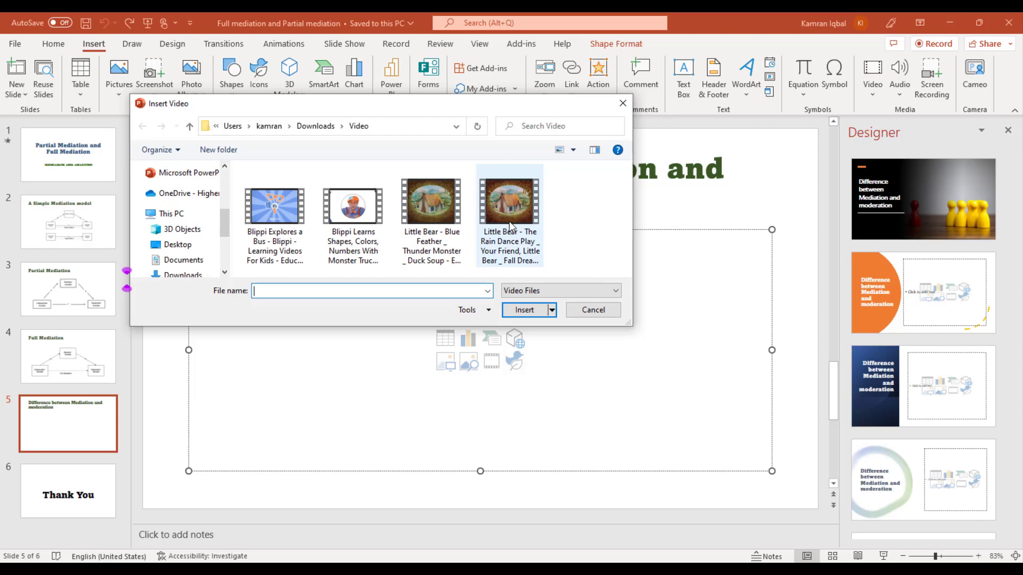
pyautogui.moveTo(510, 210)
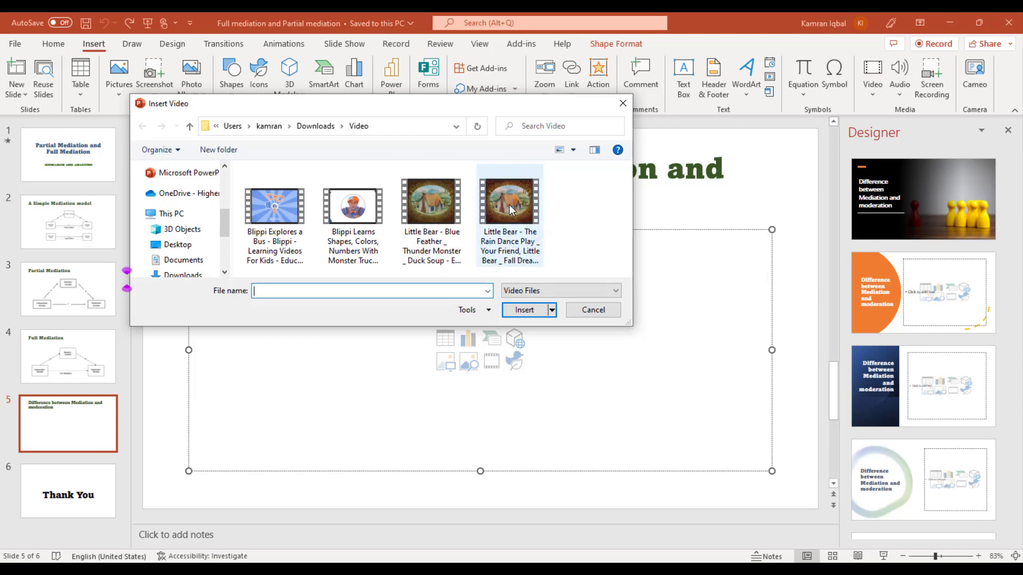
pyautogui.click(524, 310)
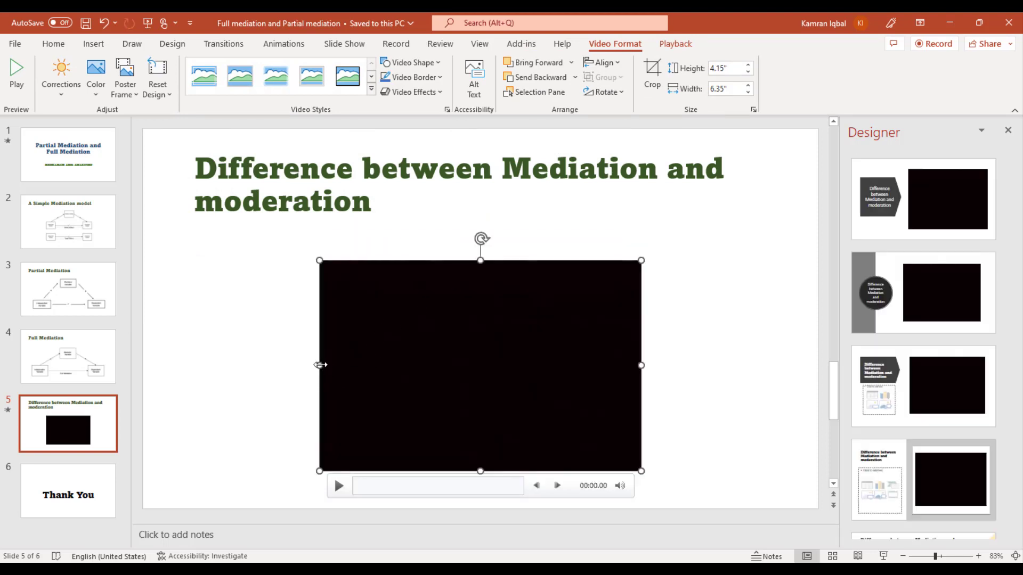
# - Widen the video to 10.82" by 4.58" beneath the title and preview it in Slide Show
pyautogui.moveTo(320, 366); pyautogui.dragTo(208, 366)
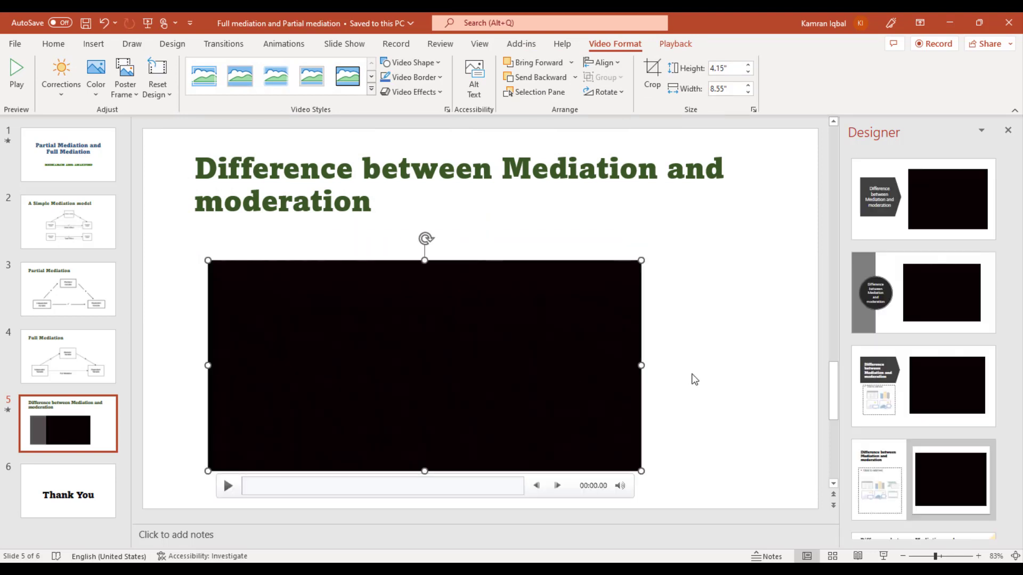
pyautogui.moveTo(641, 365); pyautogui.dragTo(757, 366)
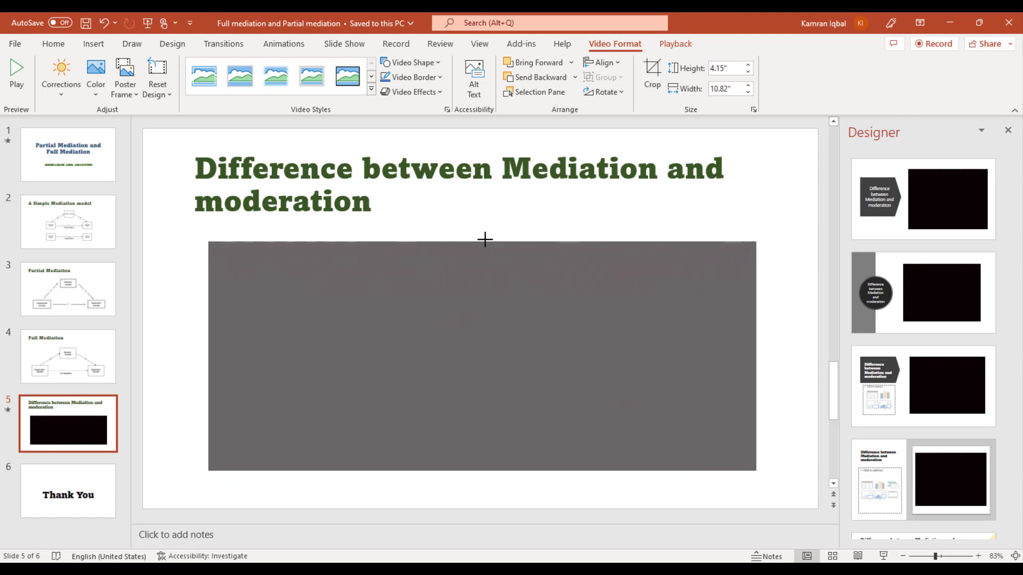
pyautogui.click(482, 355)
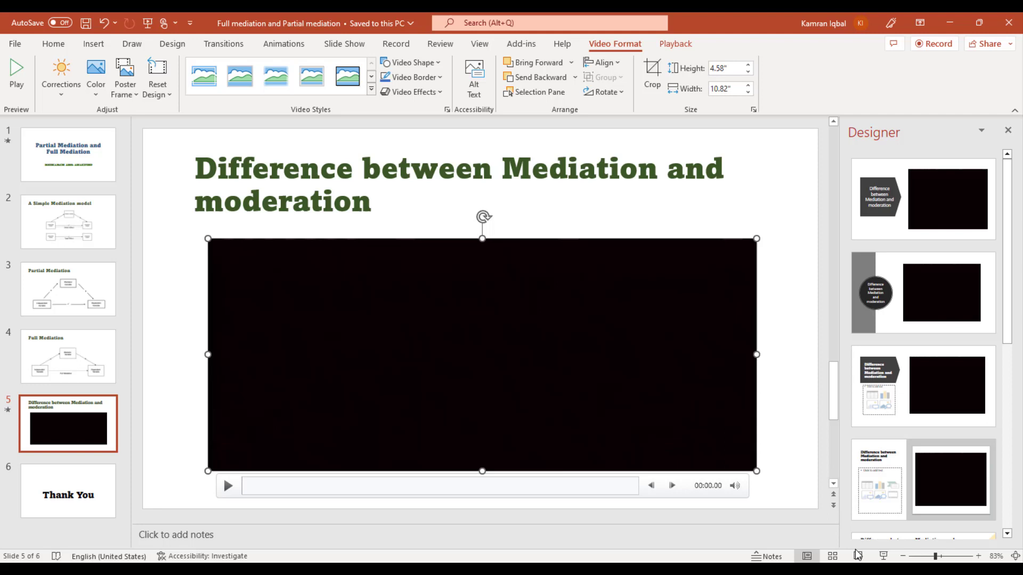
pyautogui.moveTo(884, 556)
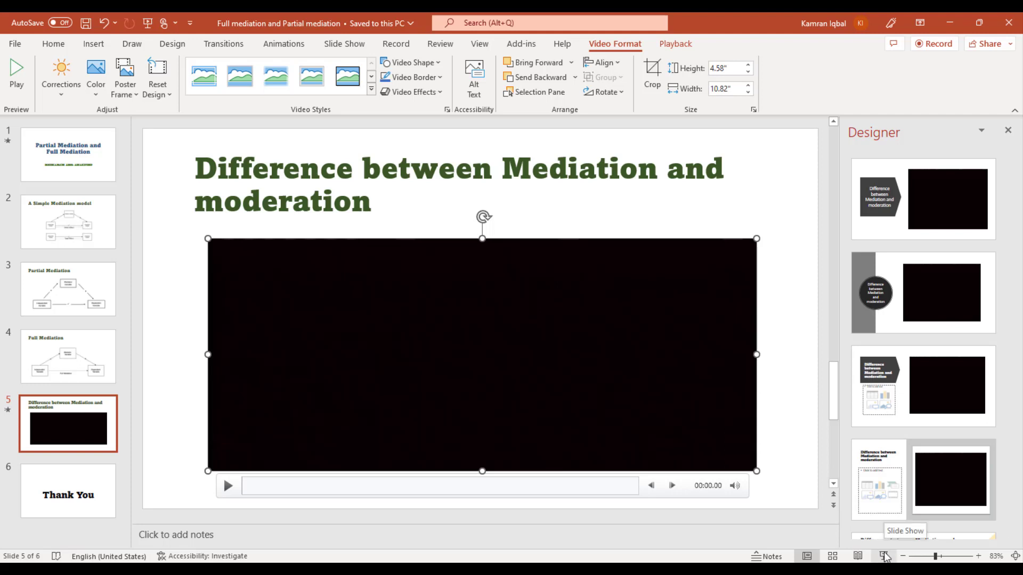
pyautogui.click(859, 556)
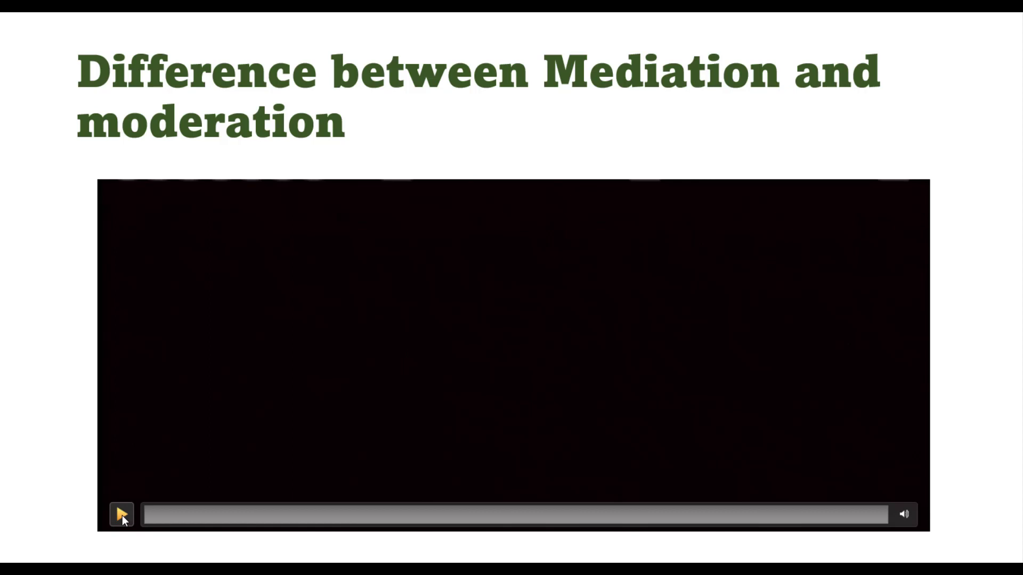
pyautogui.click(122, 515)
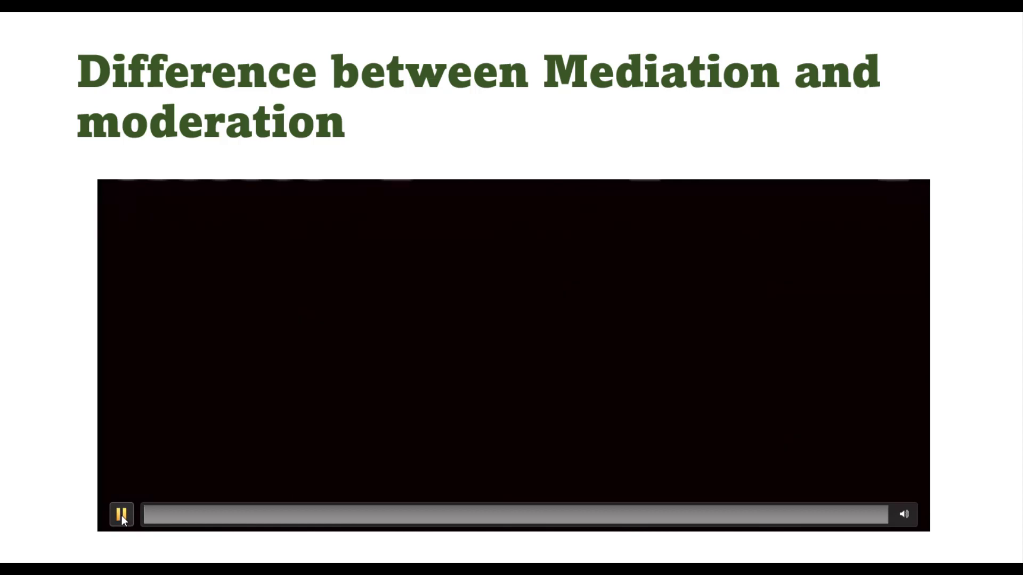
pyautogui.press('Escape')
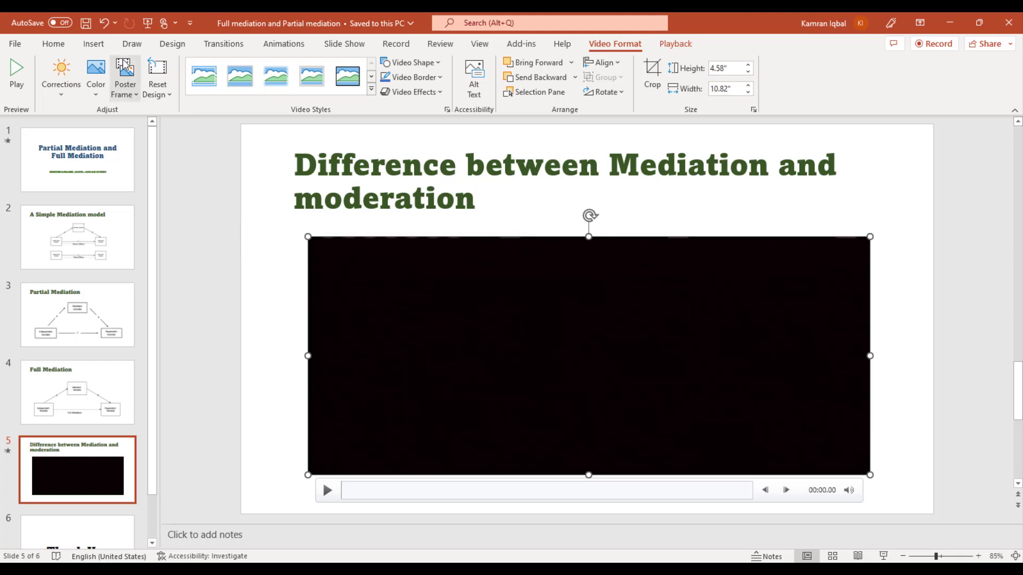
# - Review the Audio on My PC and Record Audio choices, then dismiss them without adding audio
pyautogui.click(93, 44)
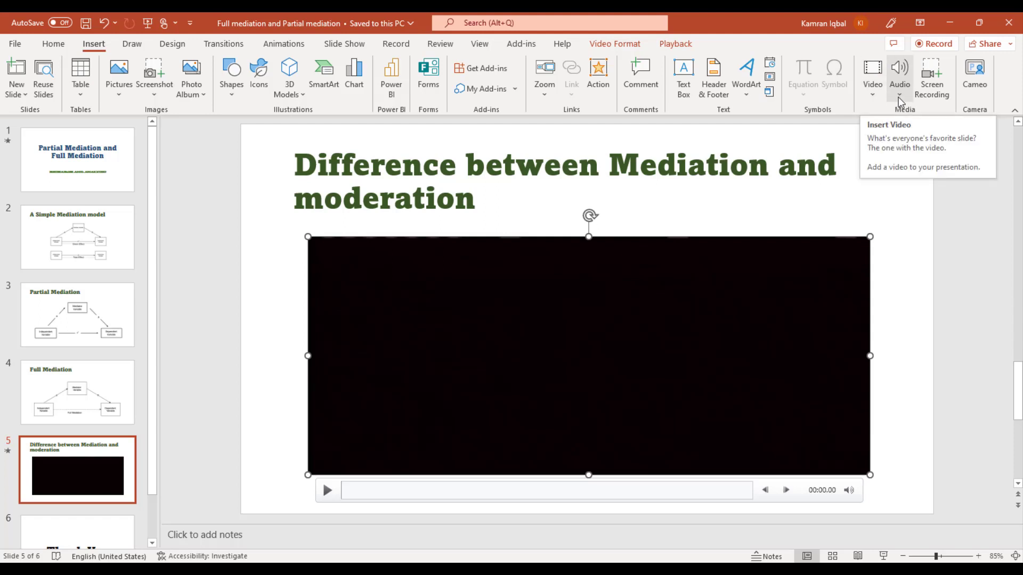
pyautogui.click(900, 77)
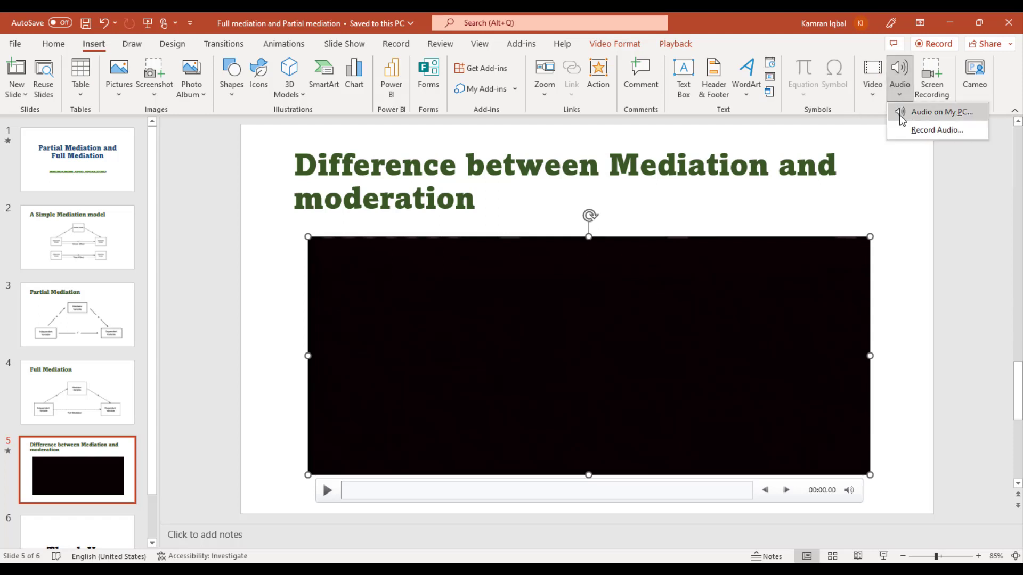
pyautogui.moveTo(940, 112)
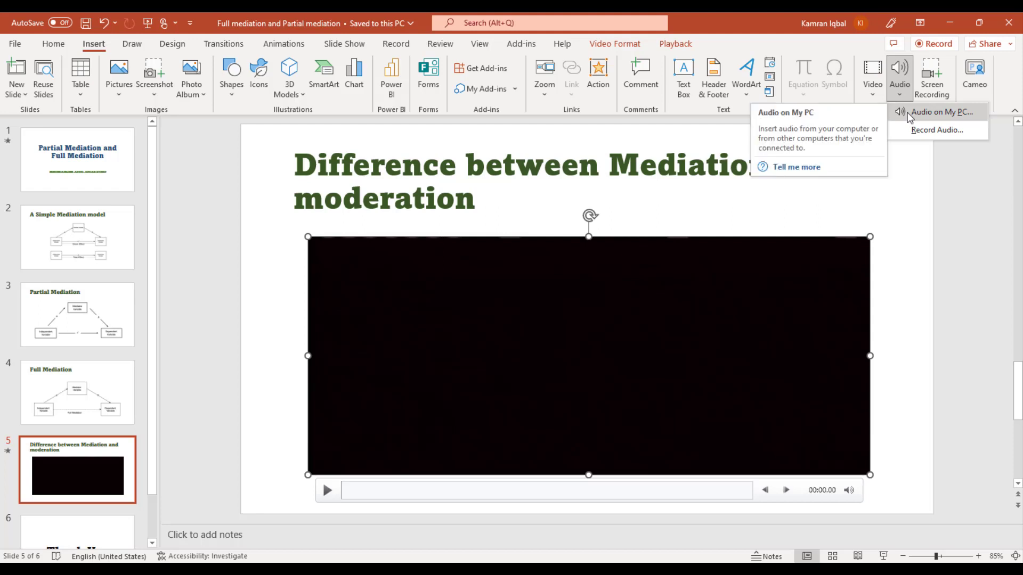
pyautogui.moveTo(917, 118)
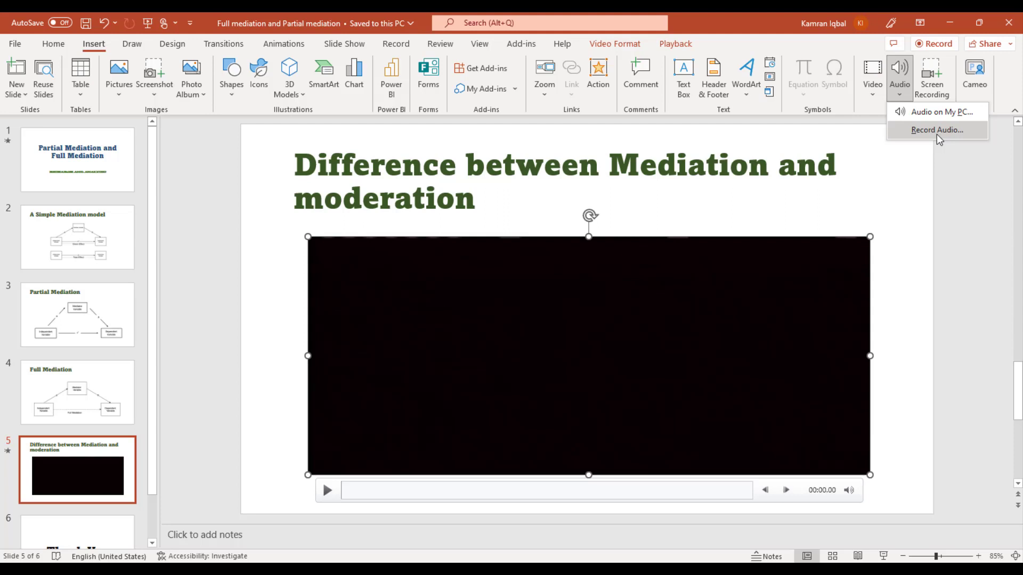
pyautogui.moveTo(898, 208)
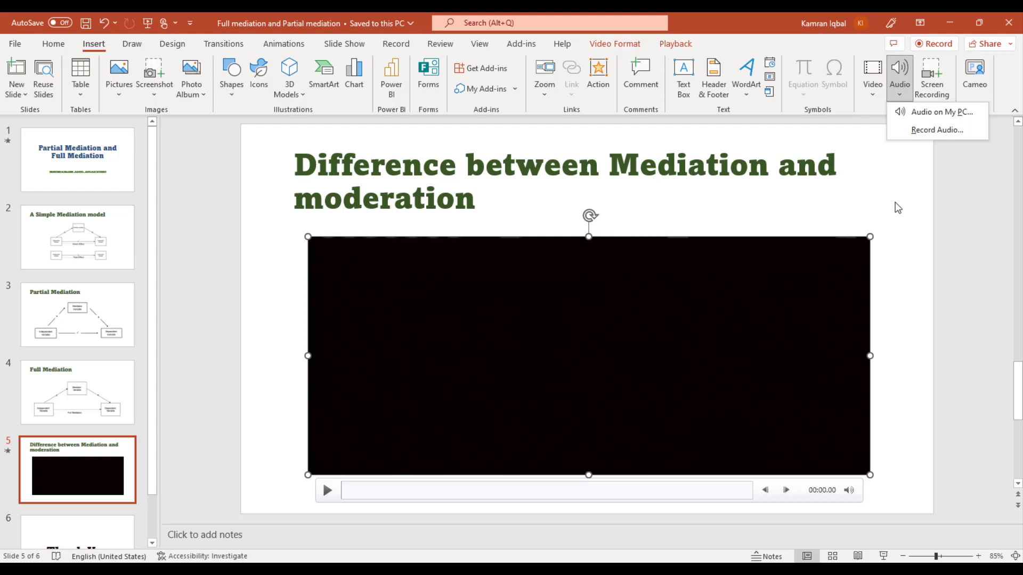
pyautogui.click(899, 76)
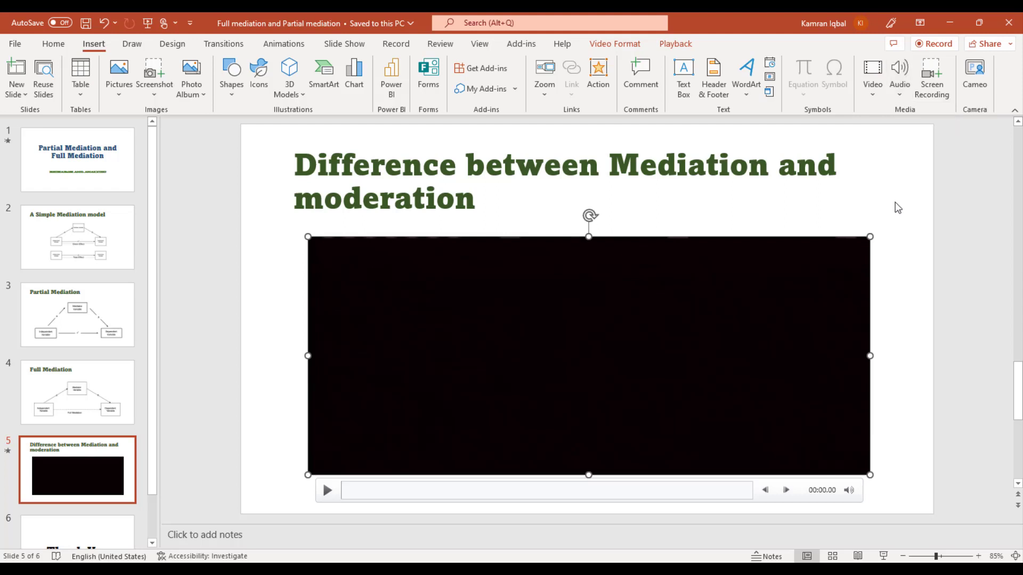